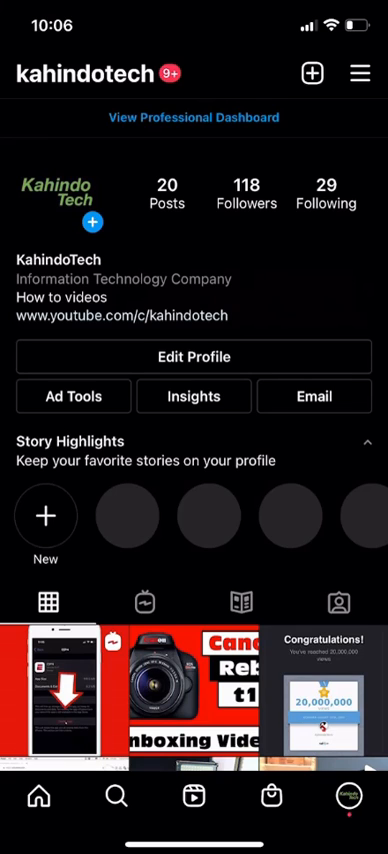
pyautogui.moveTo(166, 62)
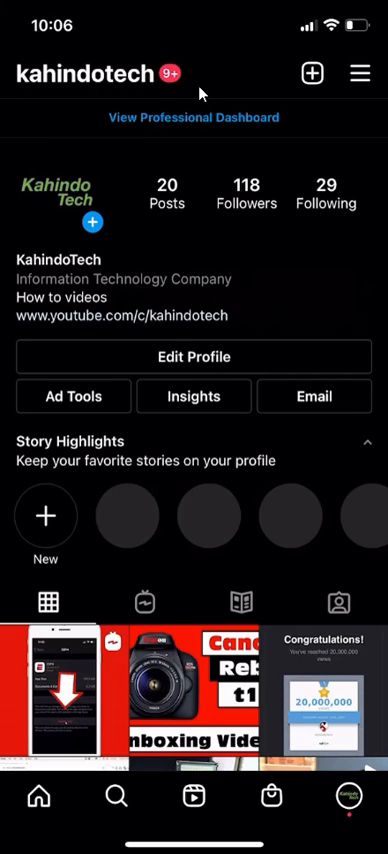
pyautogui.moveTo(106, 84)
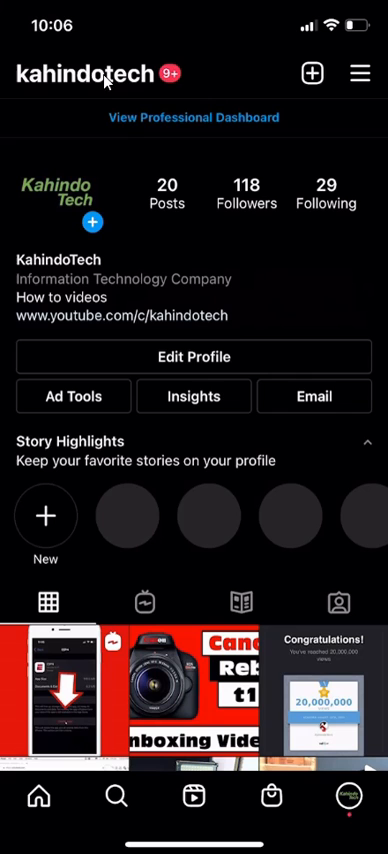
pyautogui.moveTo(363, 99)
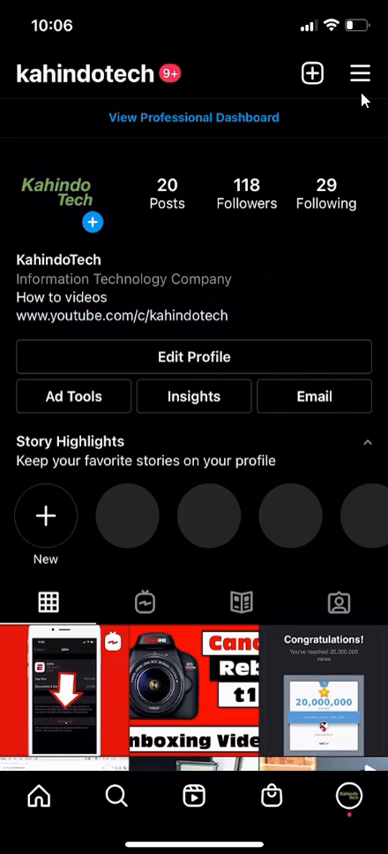
pyautogui.moveTo(362, 85)
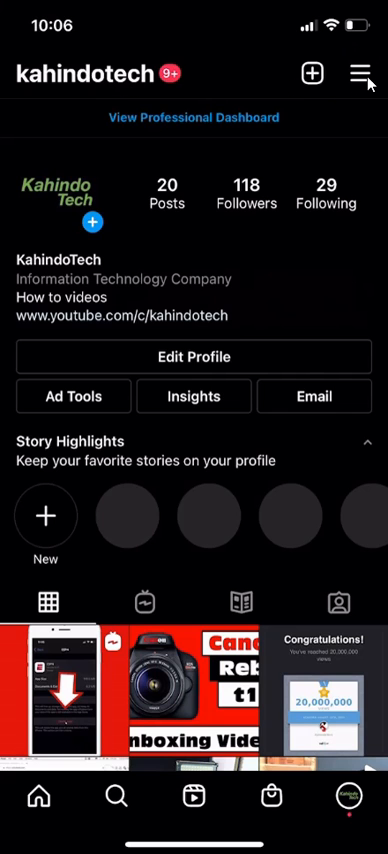
# Open Instagram's Settings page from the hamburger menu.
pyautogui.click(357, 73)
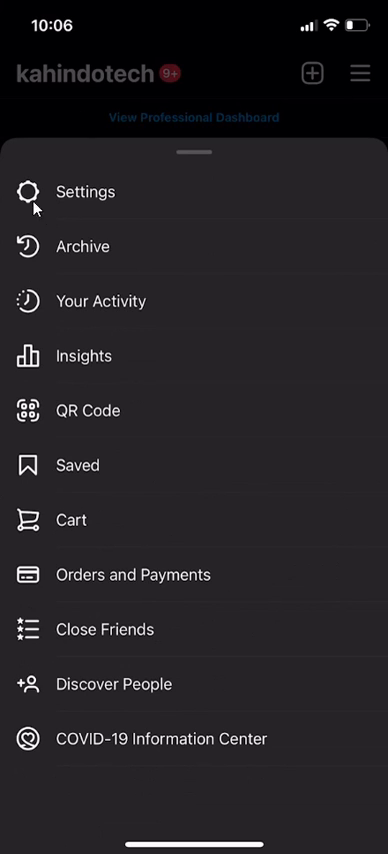
pyautogui.moveTo(82, 193)
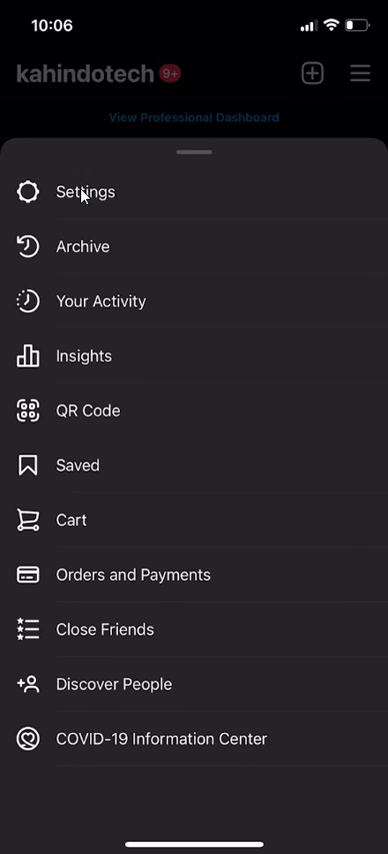
pyautogui.click(84, 192)
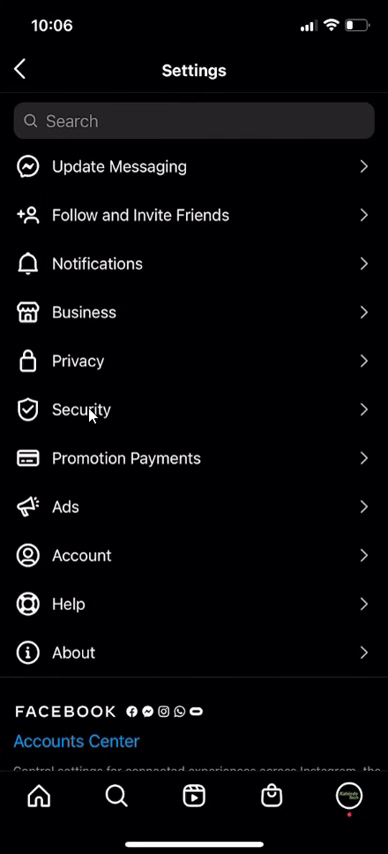
# Go to Security's access data and view all logouts, Oct 2018 through Oct 2021.
pyautogui.click(80, 410)
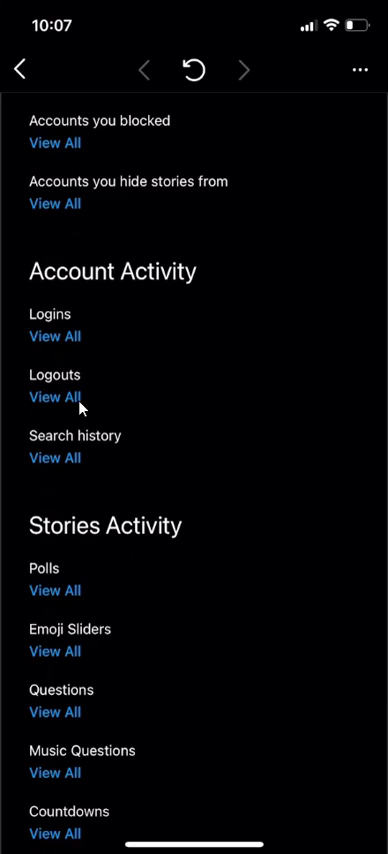
pyautogui.moveTo(82, 405)
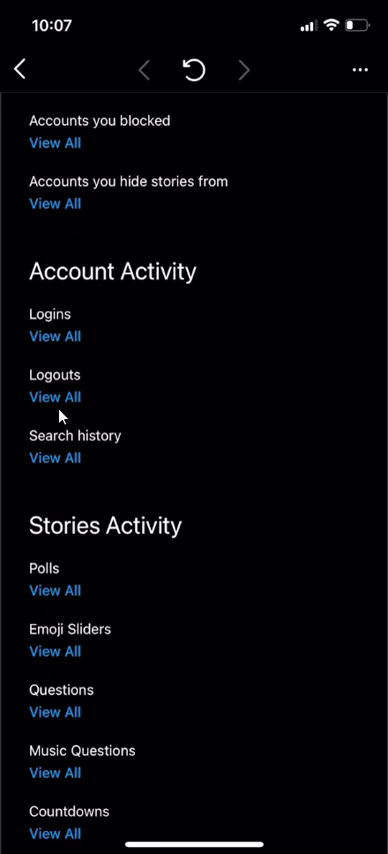
pyautogui.click(55, 397)
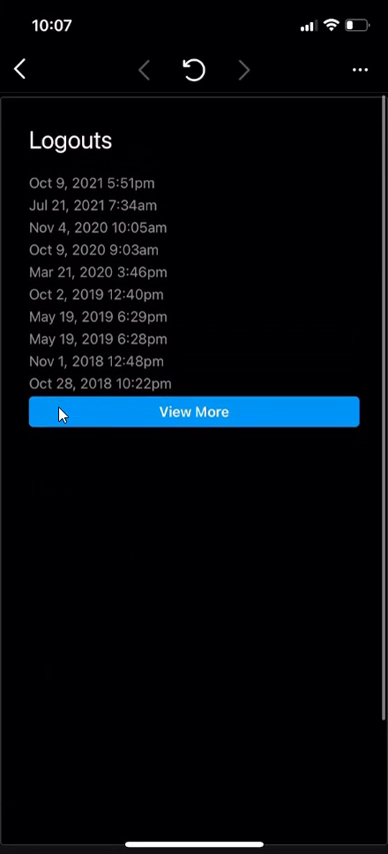